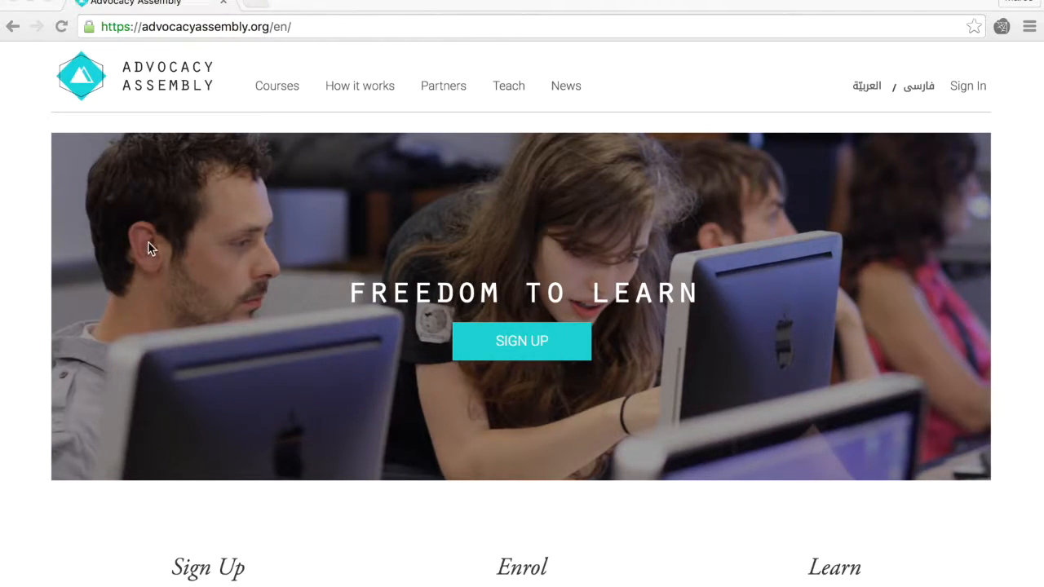
mouse_move(25, 235)
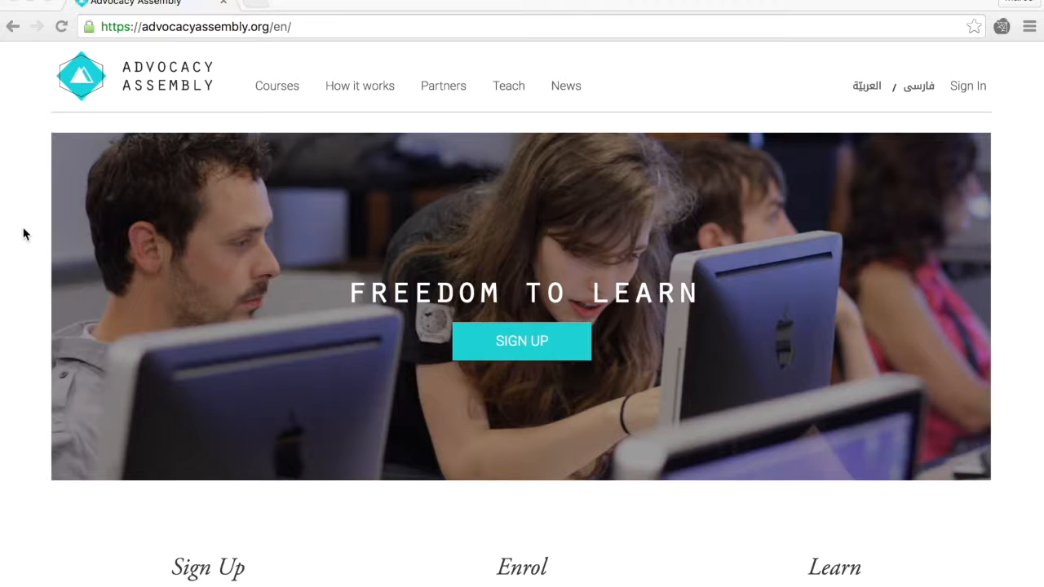
mouse_move(66, 448)
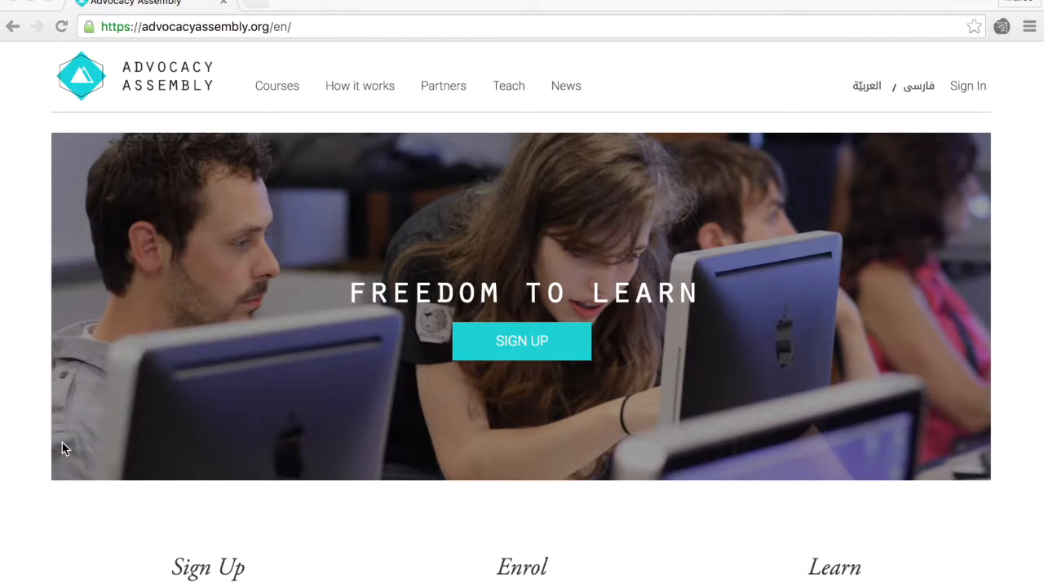
Bring up DevTools docked below the Advocacy Assembly homepage, showing the Elements panel's HTML tree
key("F12")
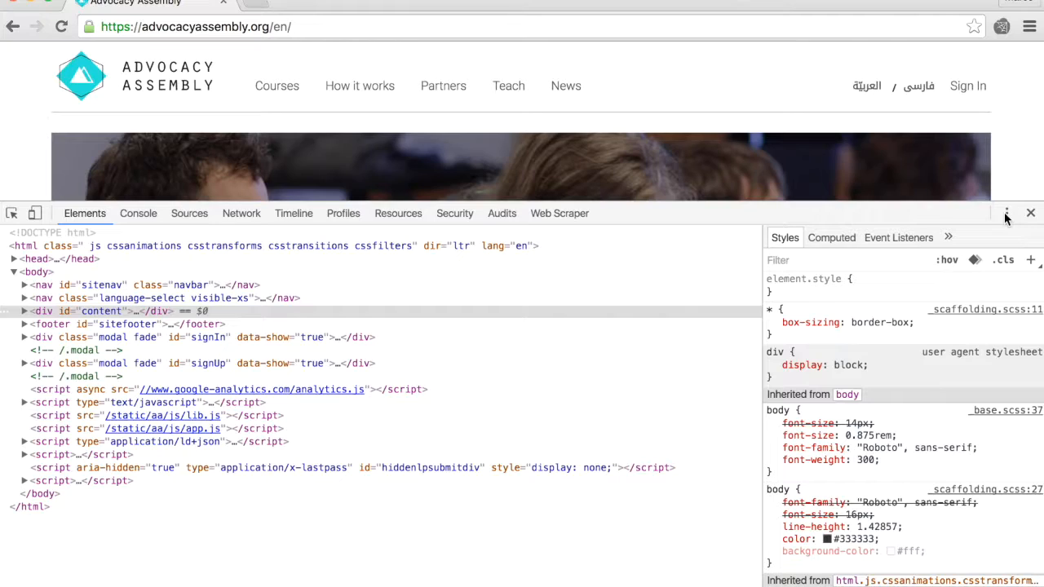
left_click(1007, 212)
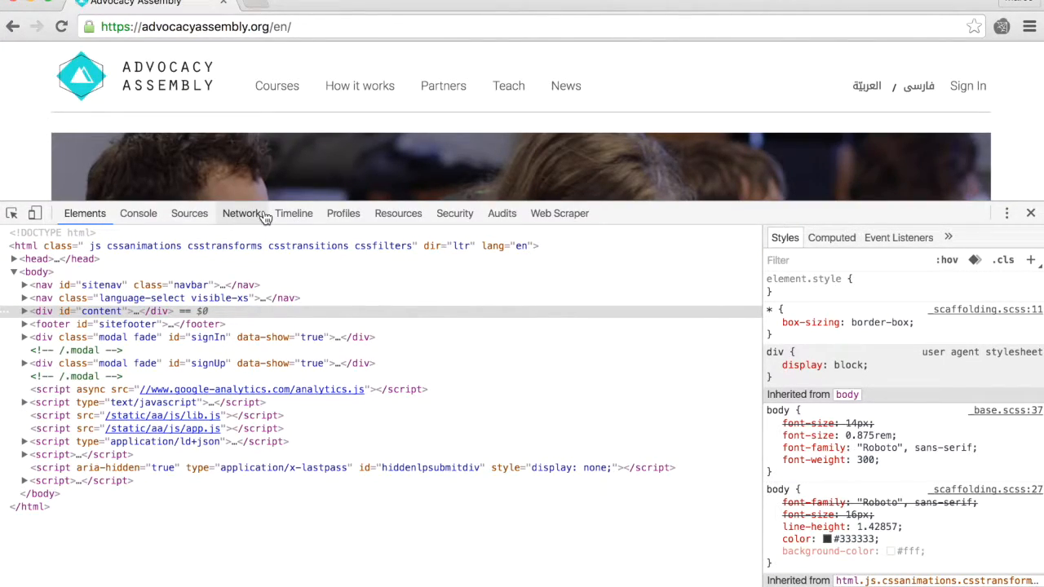
mouse_move(137, 212)
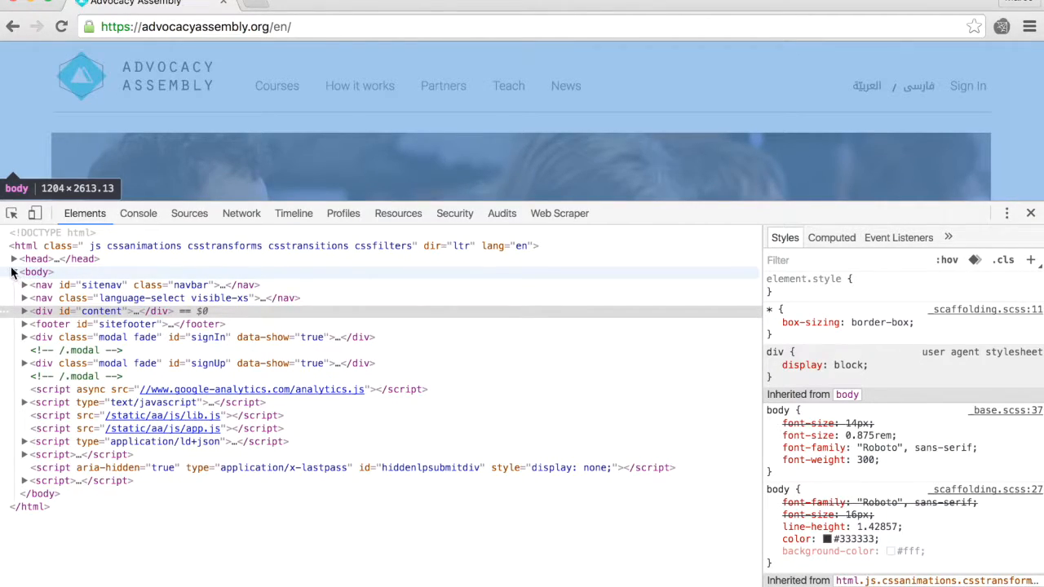
left_click(13, 258)
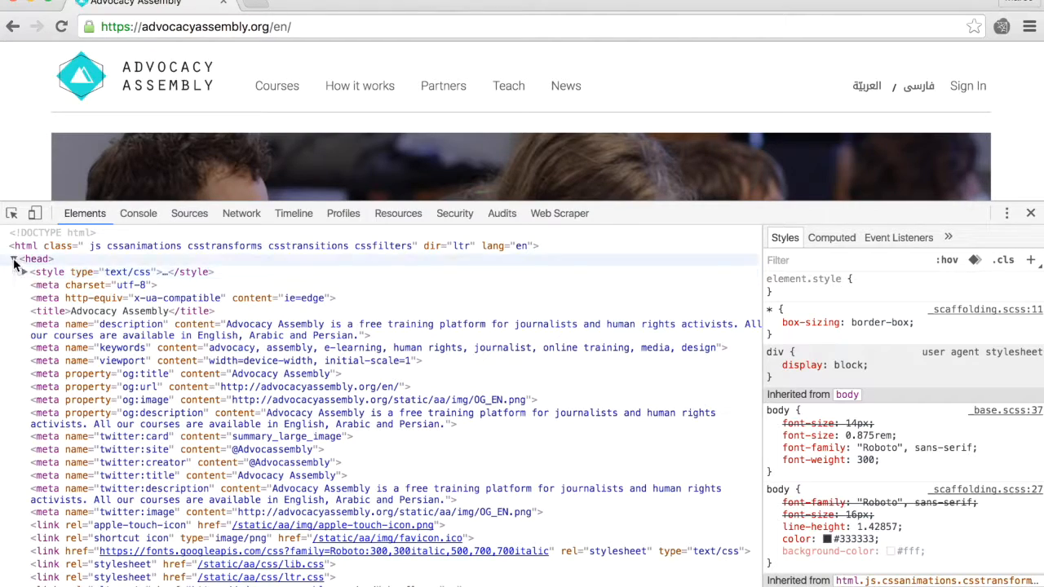
left_click(13, 258)
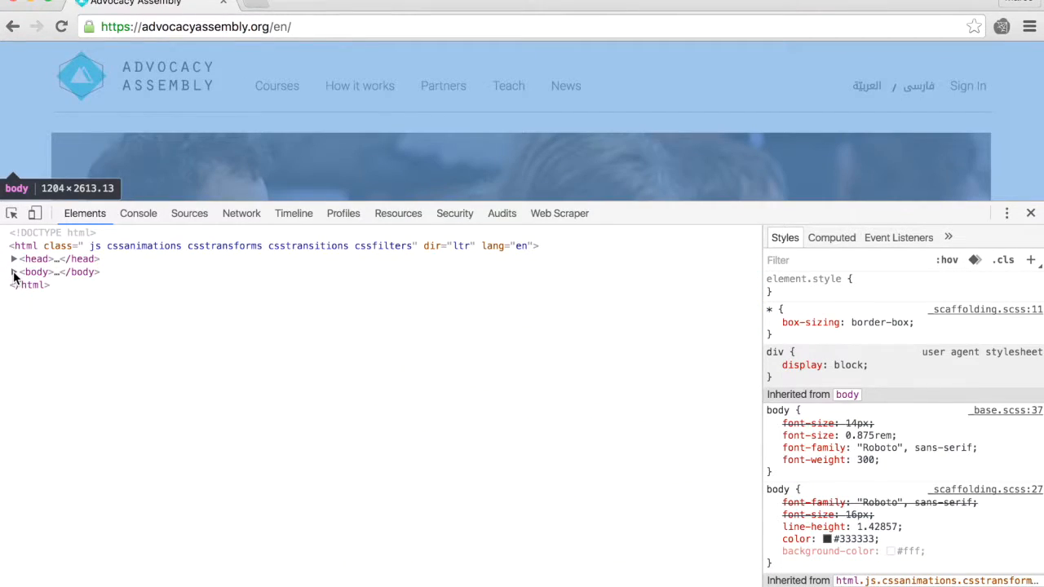
left_click(13, 271)
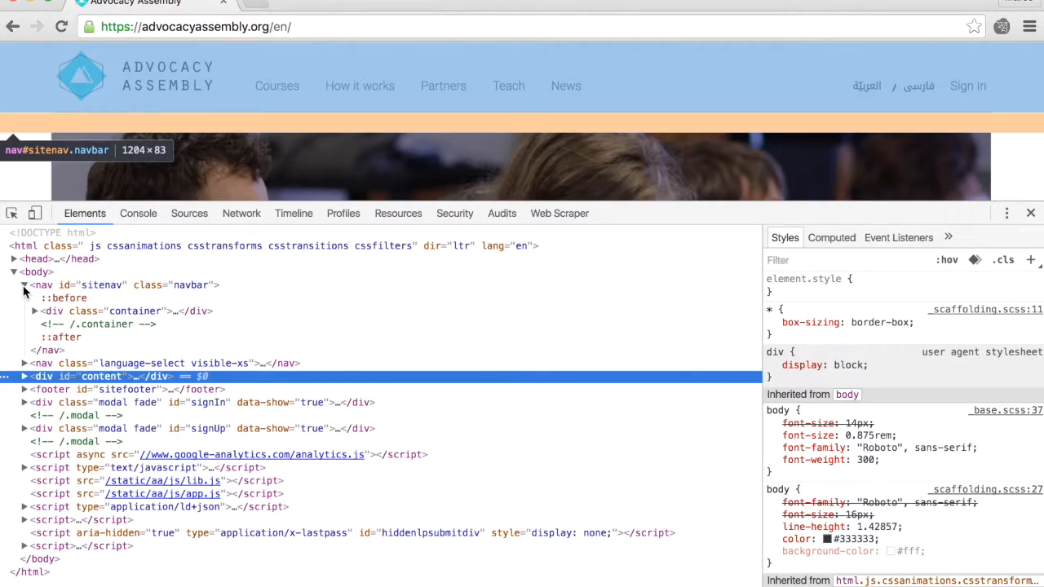
left_click(24, 284)
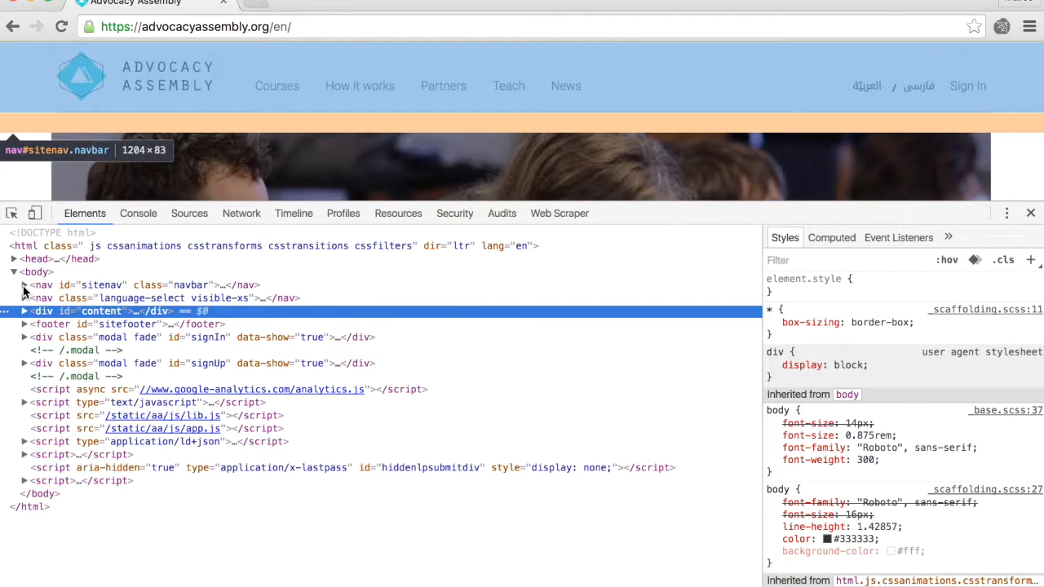
mouse_move(46, 310)
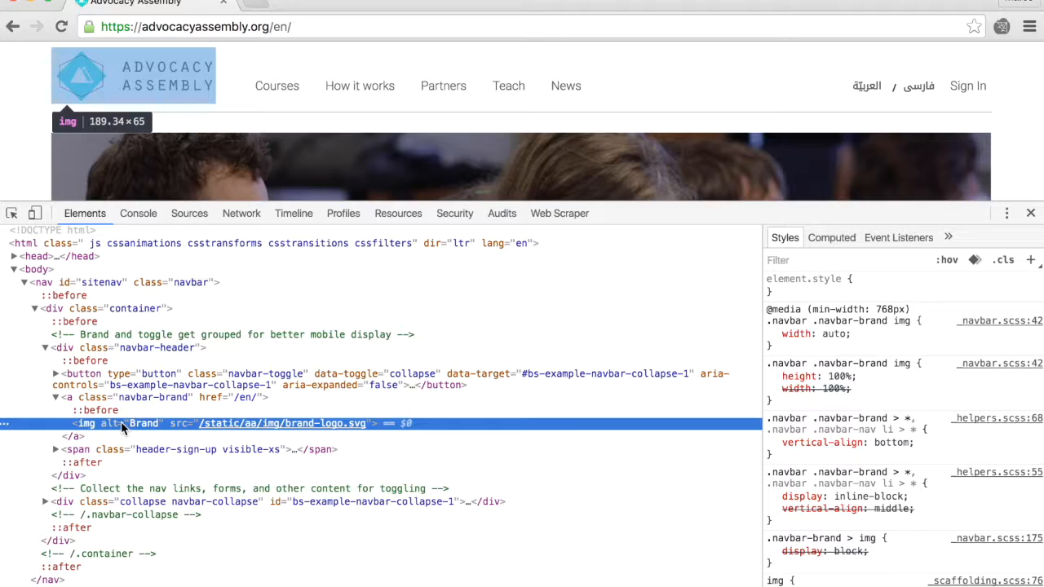
mouse_move(145, 424)
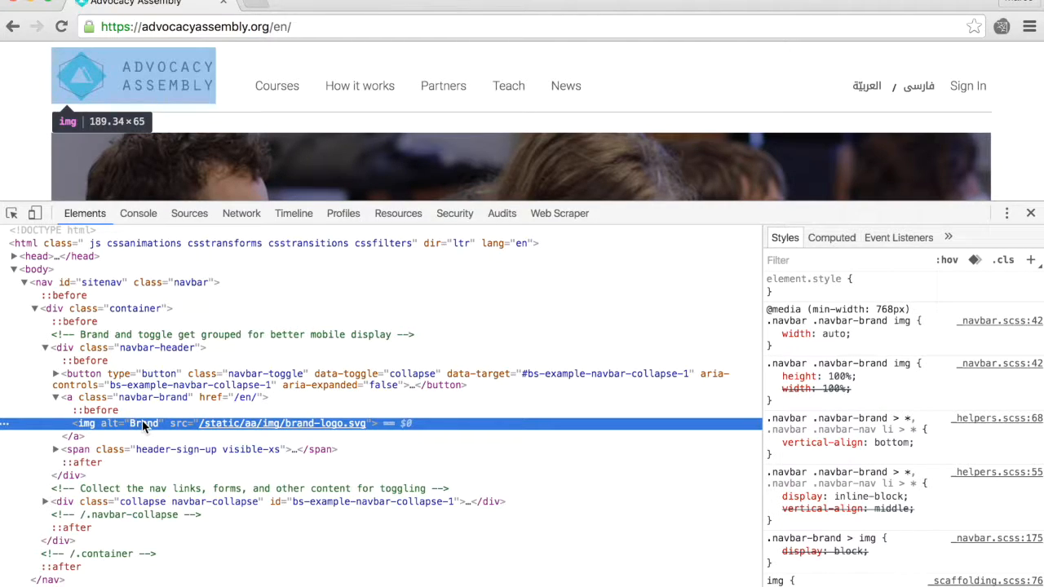